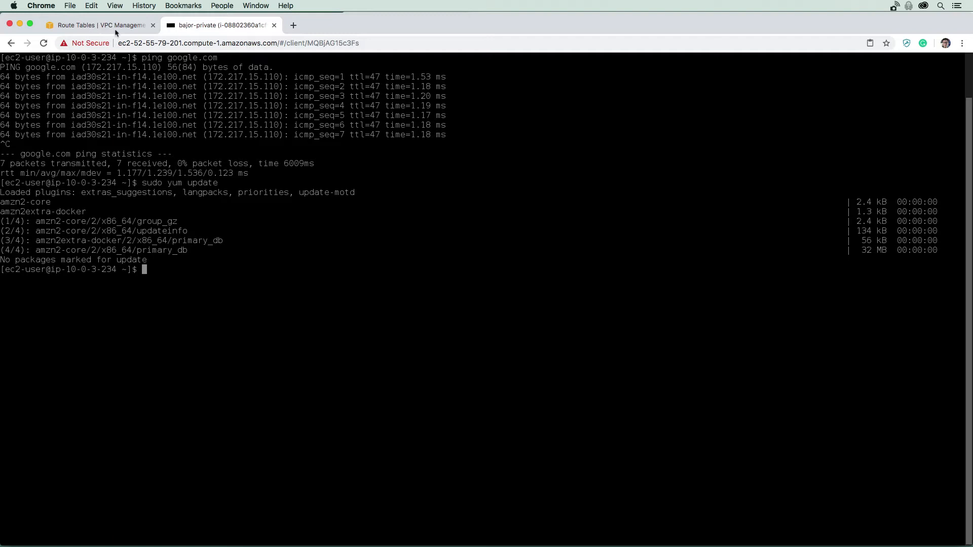
- Open S3 in a new tab and browse exampro-000 to its enterprise-d folder of 15 images
{"action": "left_click", "coordinate": [92, 25]}
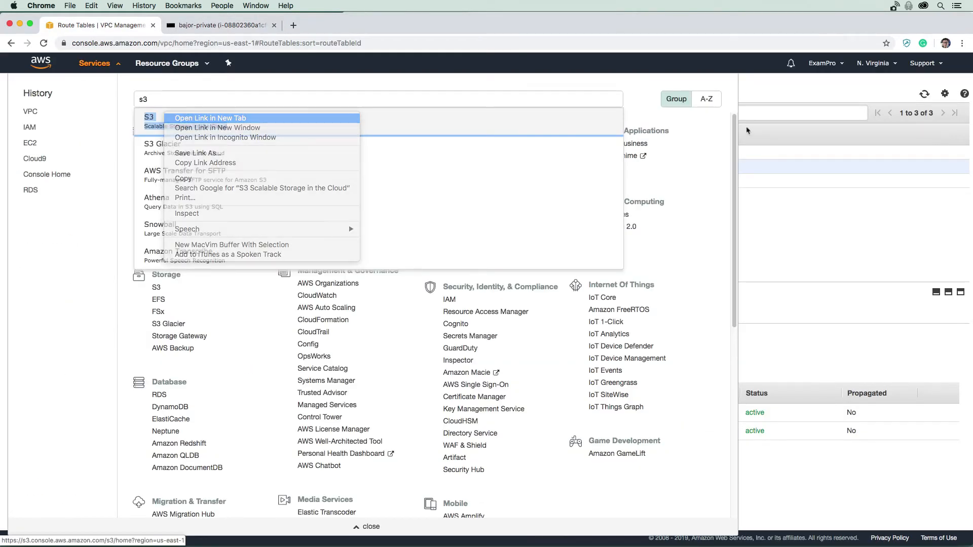
{"action": "left_click", "coordinate": [212, 118]}
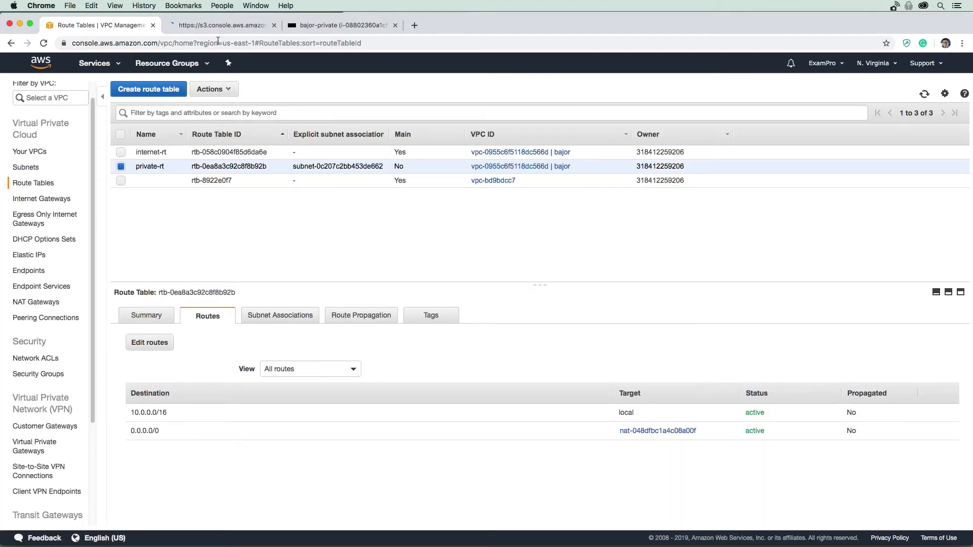
{"action": "left_click", "coordinate": [225, 25]}
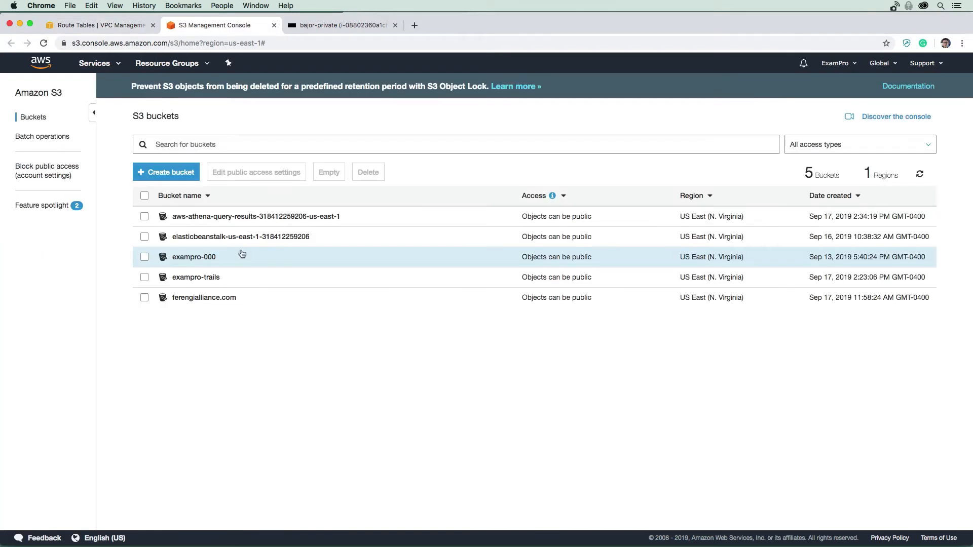
{"action": "left_click", "coordinate": [194, 257]}
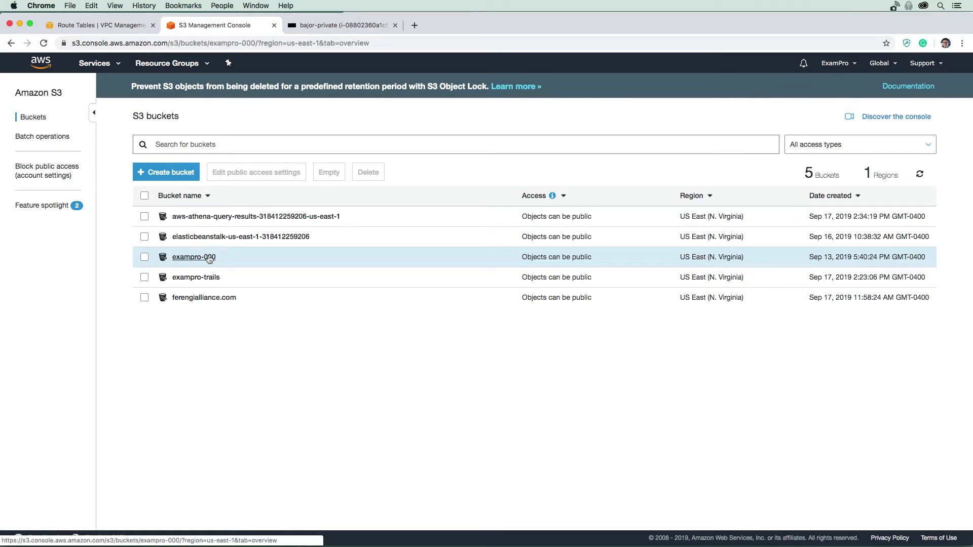
{"action": "left_click", "coordinate": [193, 257]}
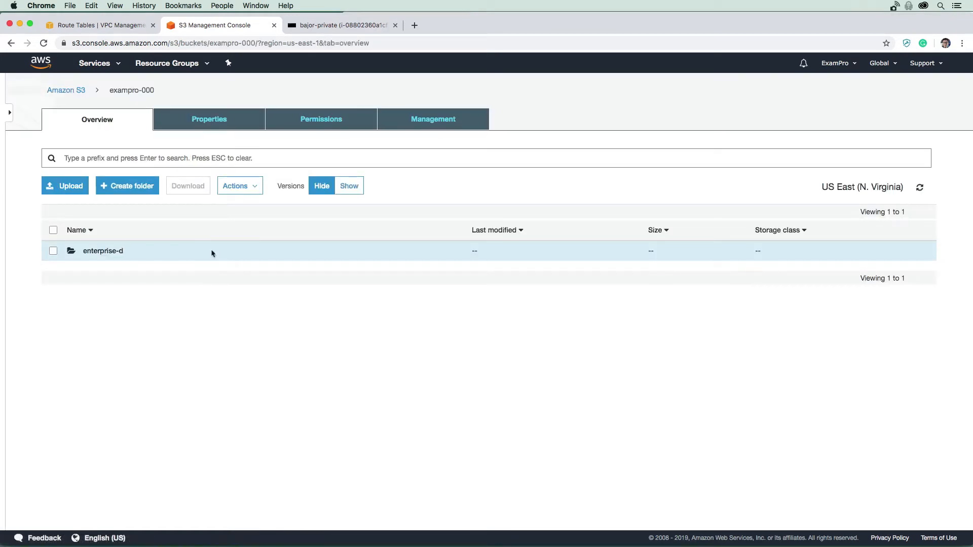
{"action": "left_click", "coordinate": [103, 251]}
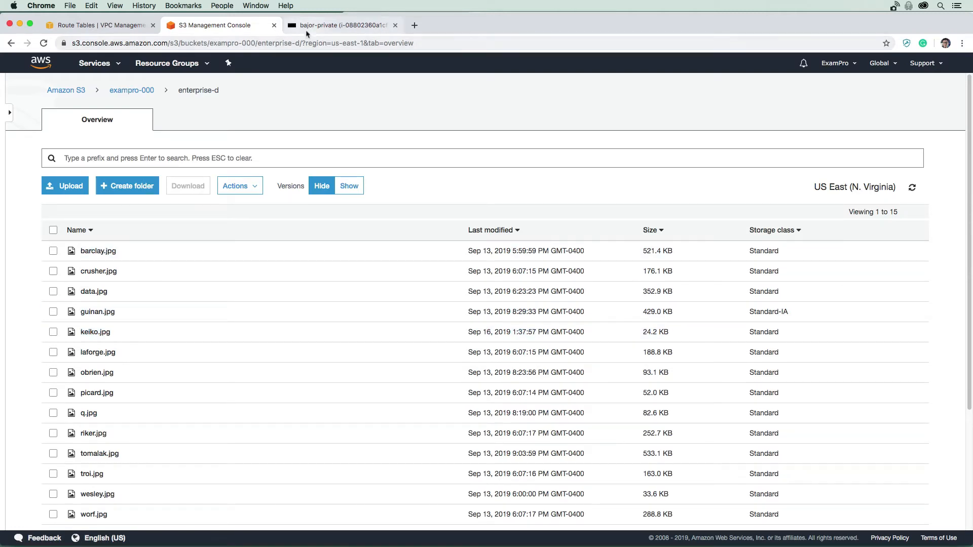
- Run aws s3 ls on the private instance, listing five buckets including exampro-000, then view private-rt routes
{"action": "left_click", "coordinate": [343, 25]}
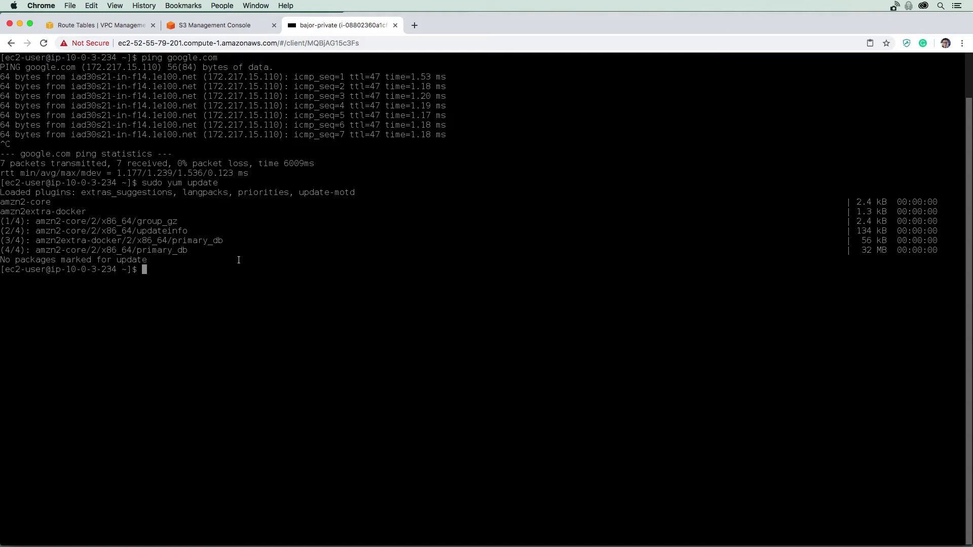
{"action": "type", "text": "aws"}
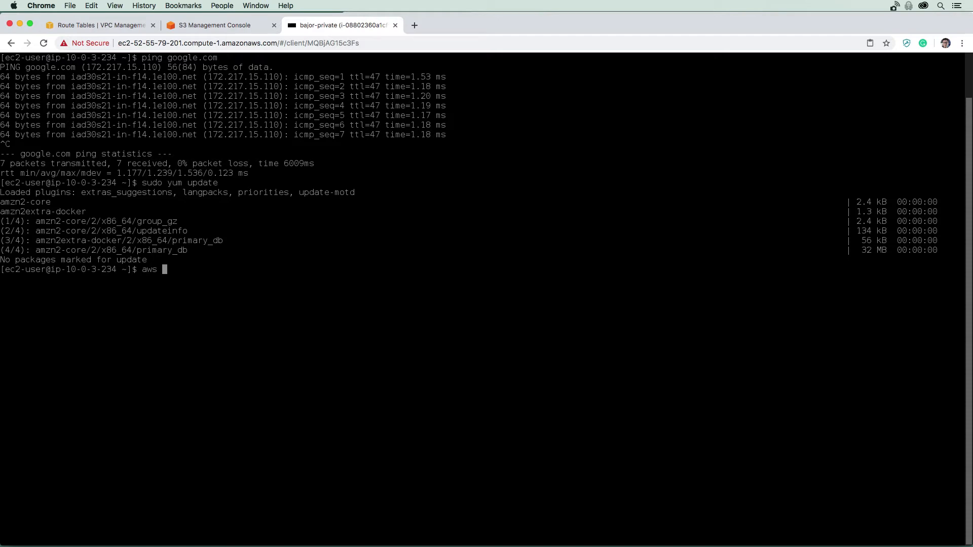
{"action": "type", "text": "s3"}
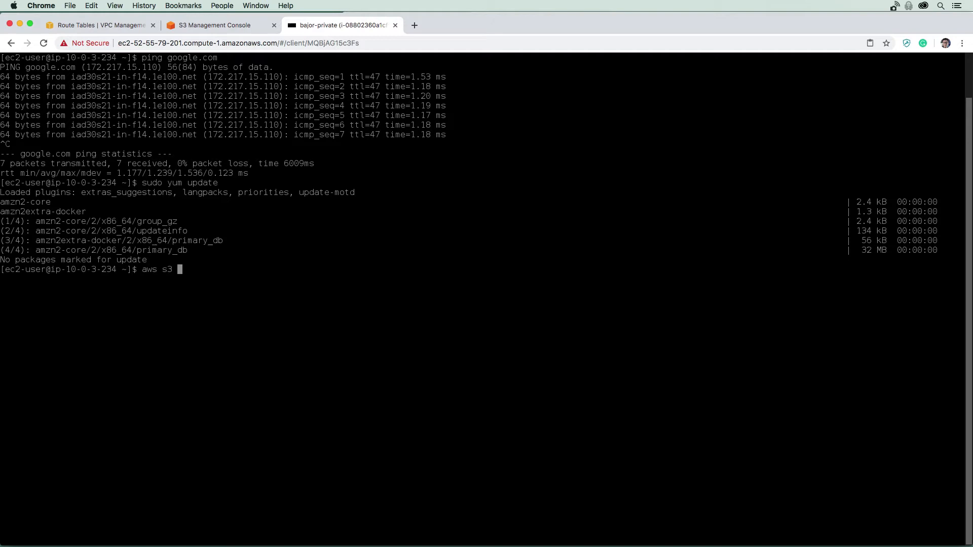
{"action": "type", "text": "cp"}
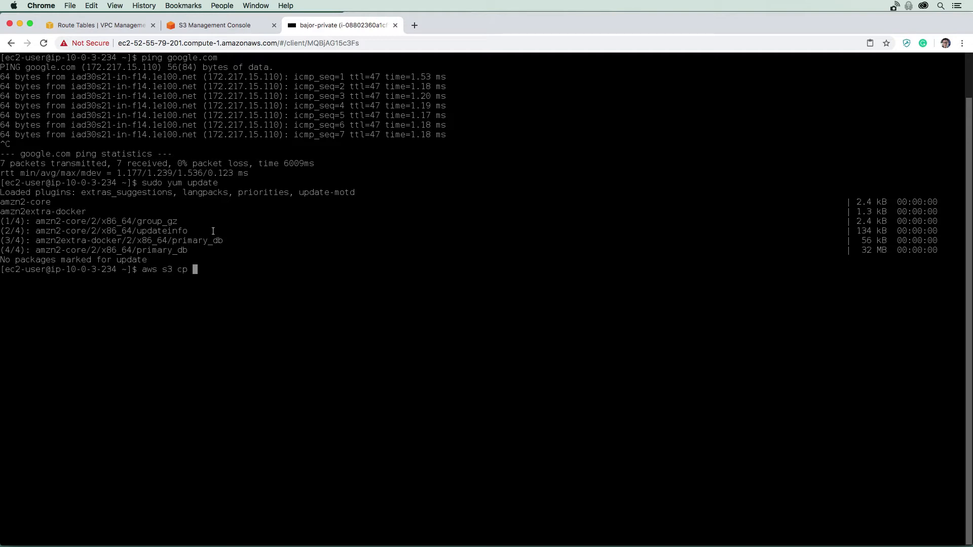
{"action": "key", "text": "Backspace"}
{"action": "type", "text": "ls"}
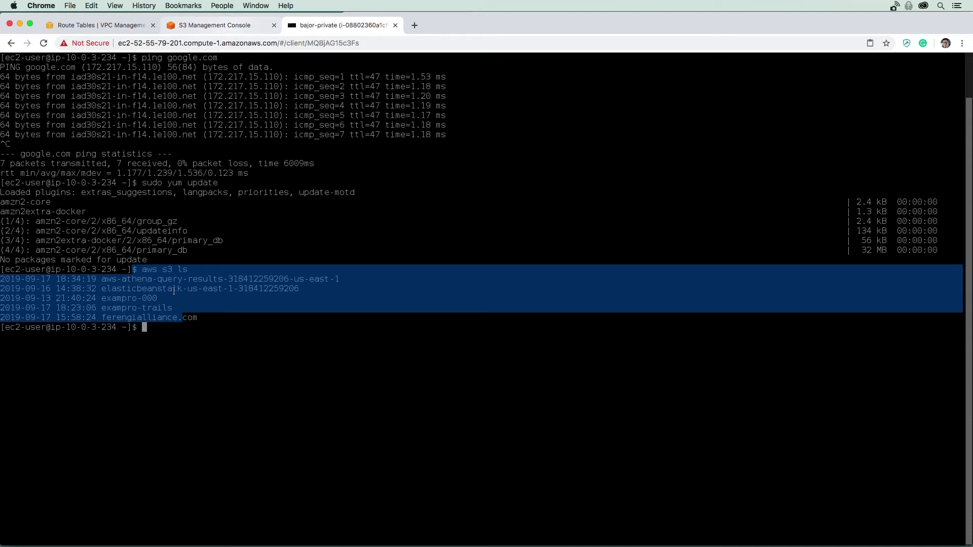
{"action": "left_click", "coordinate": [96, 25]}
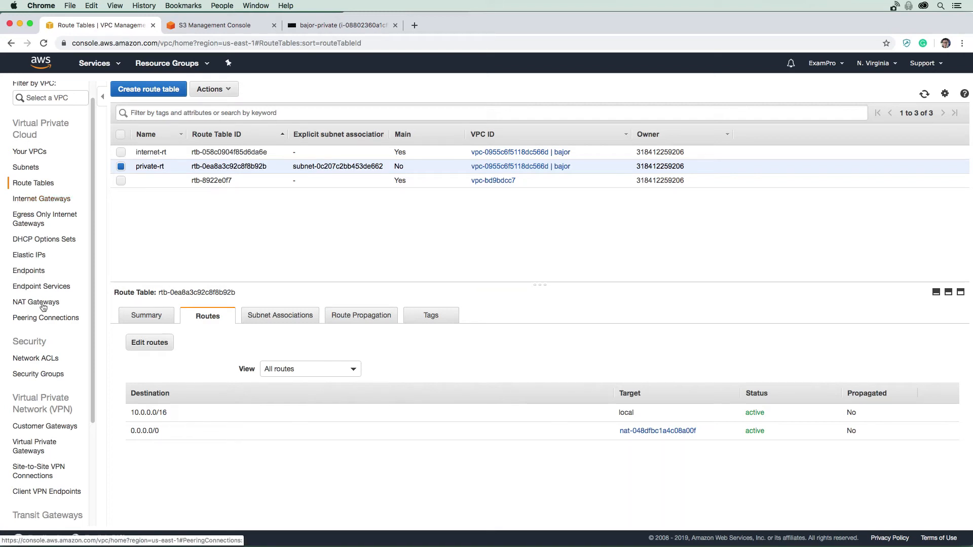
- Delete NAT gateway nat-048dfbc1a4c08a00f from the NAT Gateways list
{"action": "left_click", "coordinate": [36, 302]}
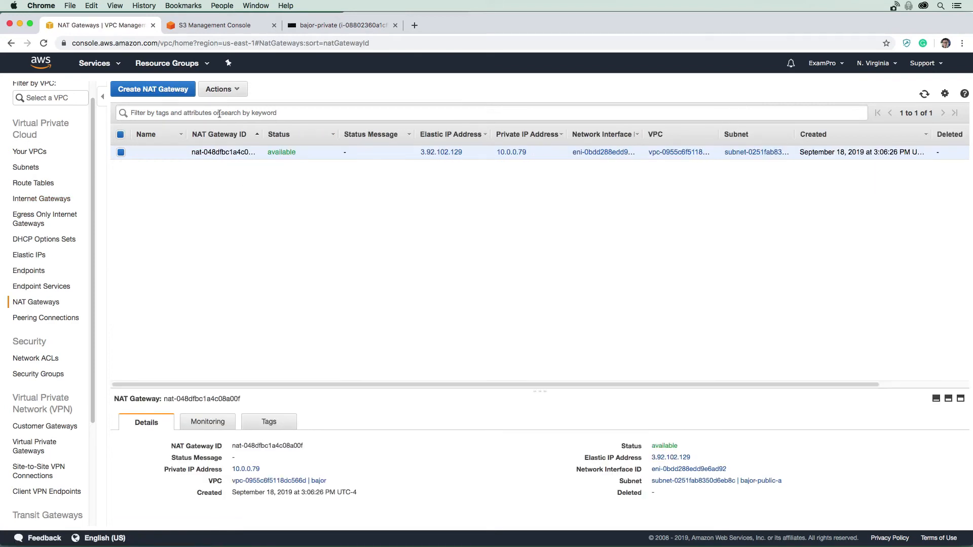
{"action": "mouse_move", "coordinate": [137, 162]}
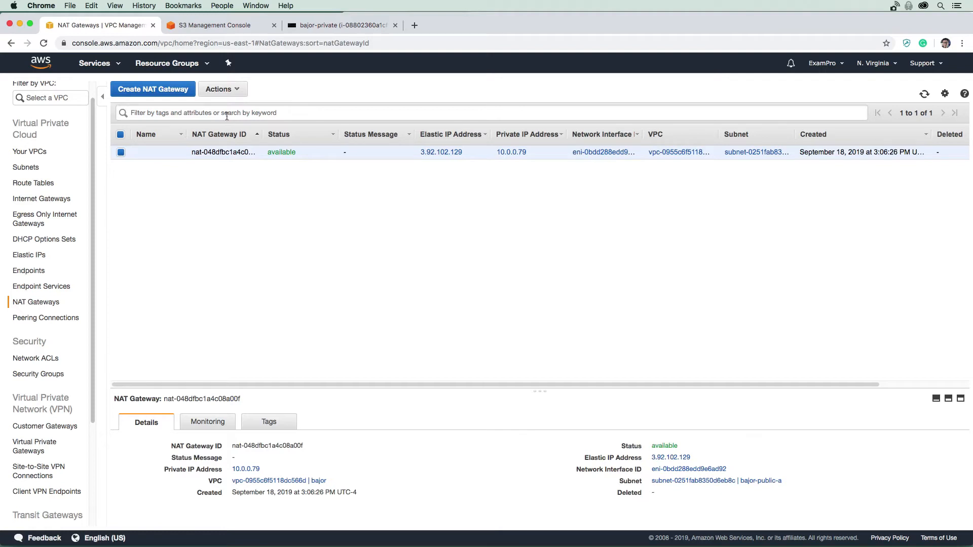
{"action": "left_click", "coordinate": [222, 88]}
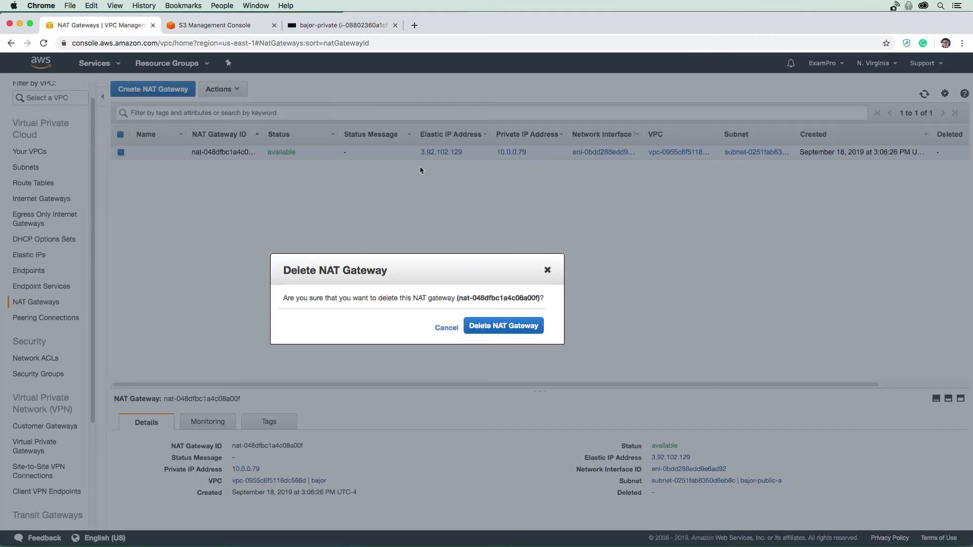
{"action": "left_click", "coordinate": [503, 325]}
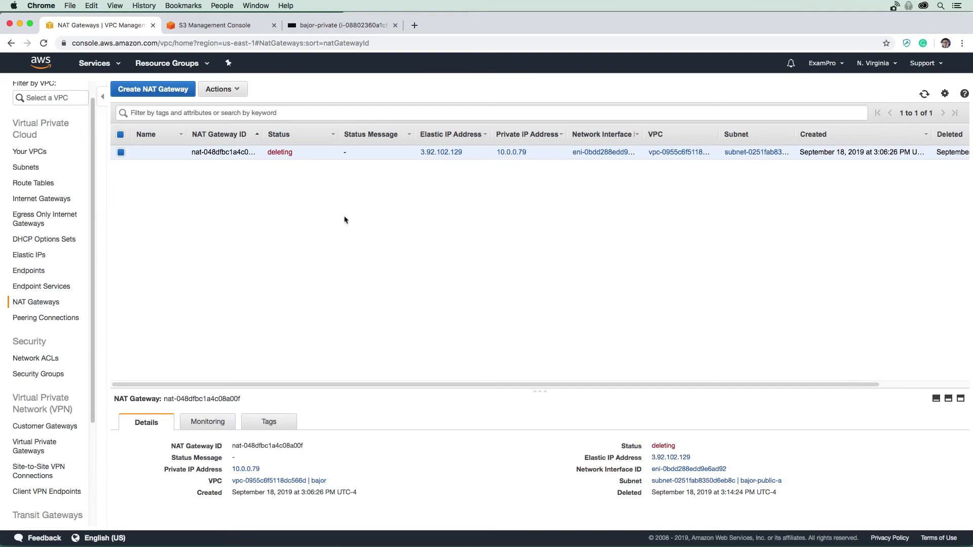
{"action": "mouse_move", "coordinate": [549, 198]}
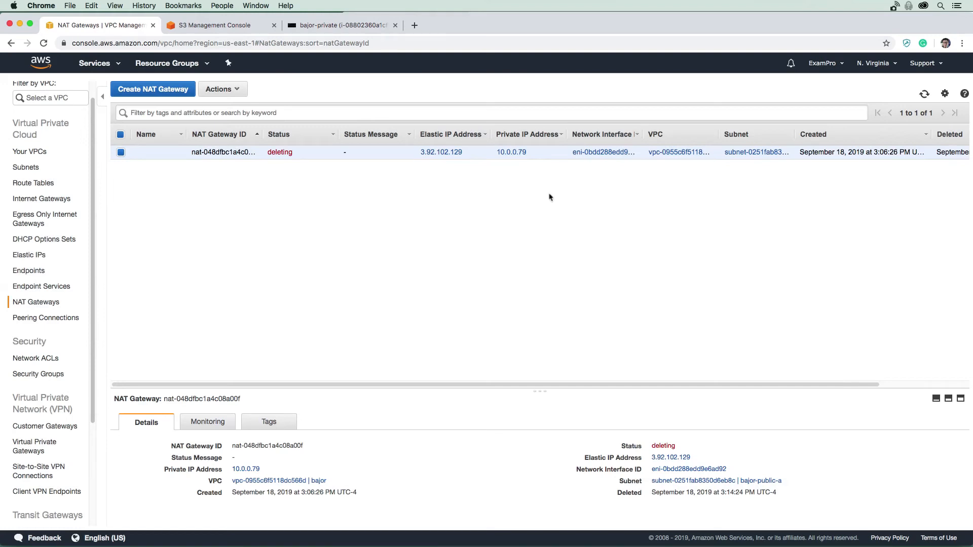
{"action": "mouse_move", "coordinate": [316, 200]}
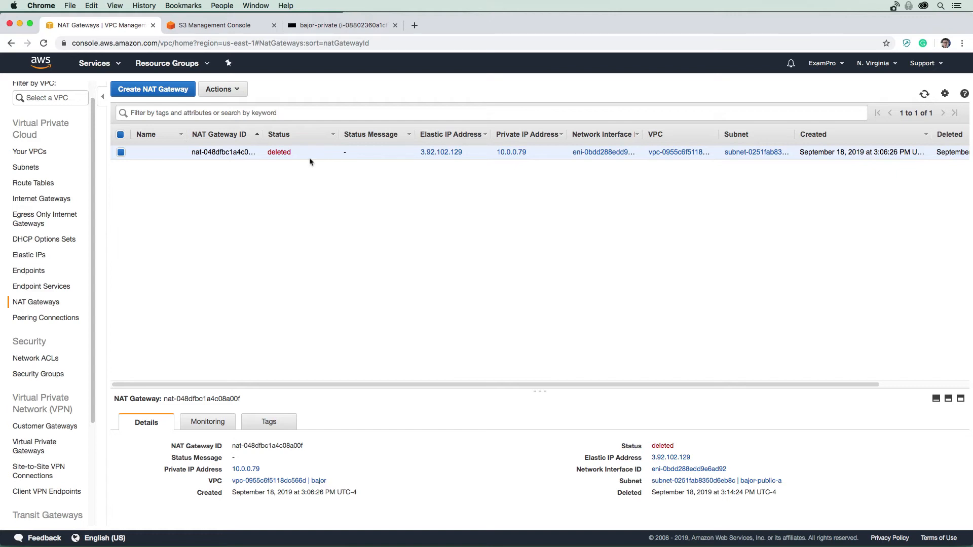
{"action": "mouse_move", "coordinate": [286, 176]}
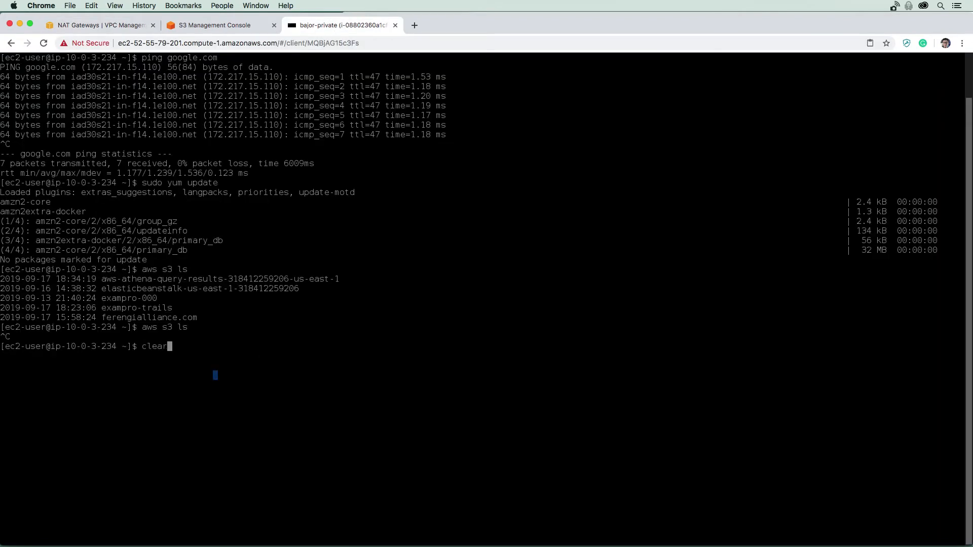
- Clear the private instance's terminal screen before retrying aws s3 ls
{"action": "key", "text": "Enter"}
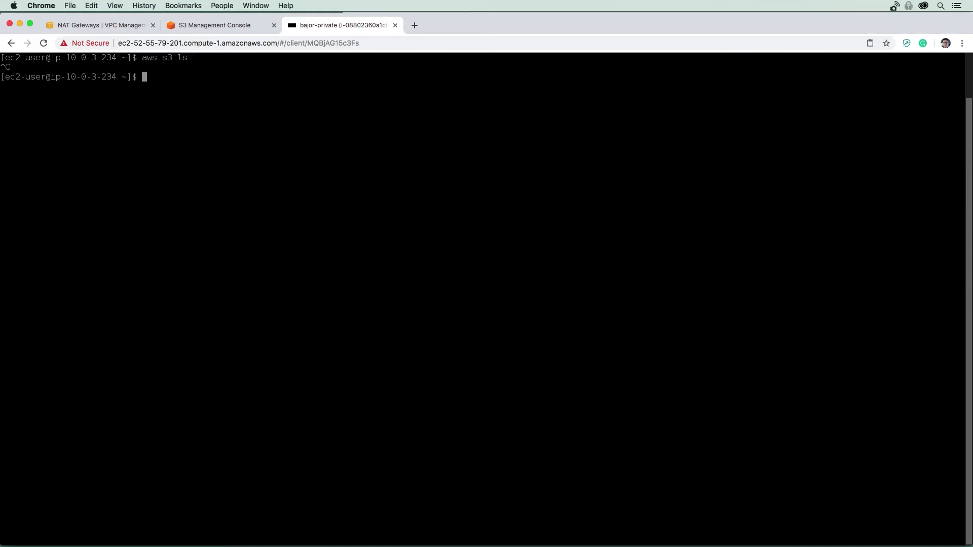
{"action": "mouse_move", "coordinate": [231, 208]}
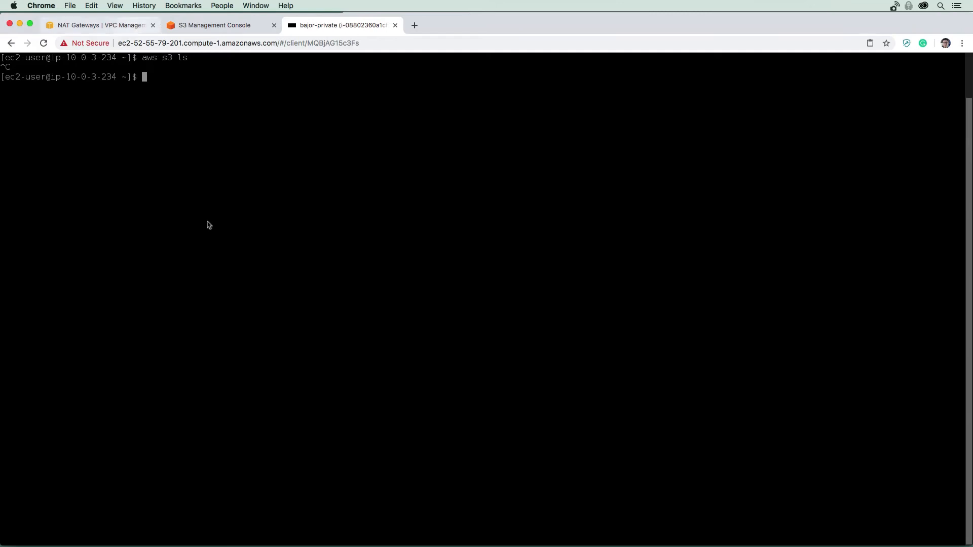
- Return to the VPC console showing nat-048dfbc1a4c08a00f with status deleted
{"action": "left_click", "coordinate": [97, 25]}
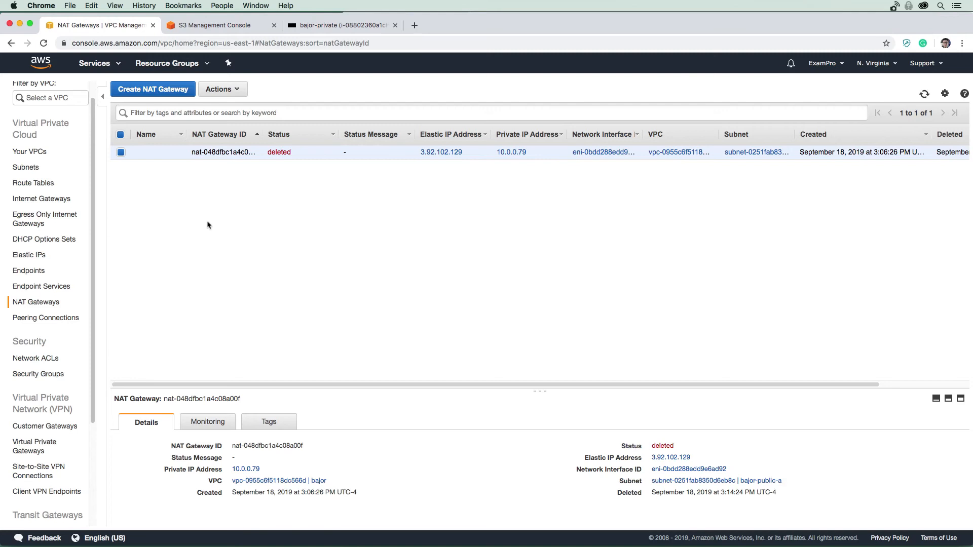
{"action": "mouse_move", "coordinate": [215, 237]}
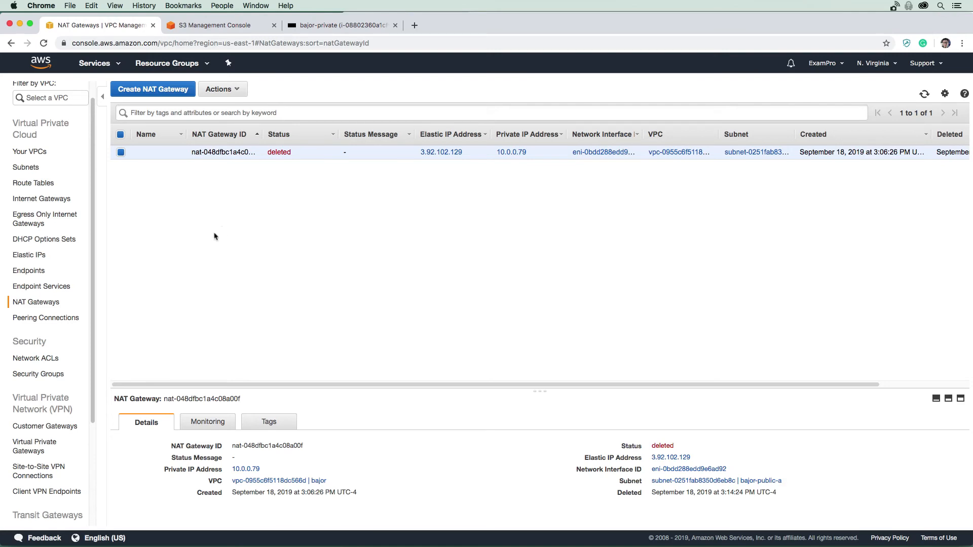
{"action": "mouse_move", "coordinate": [169, 247]}
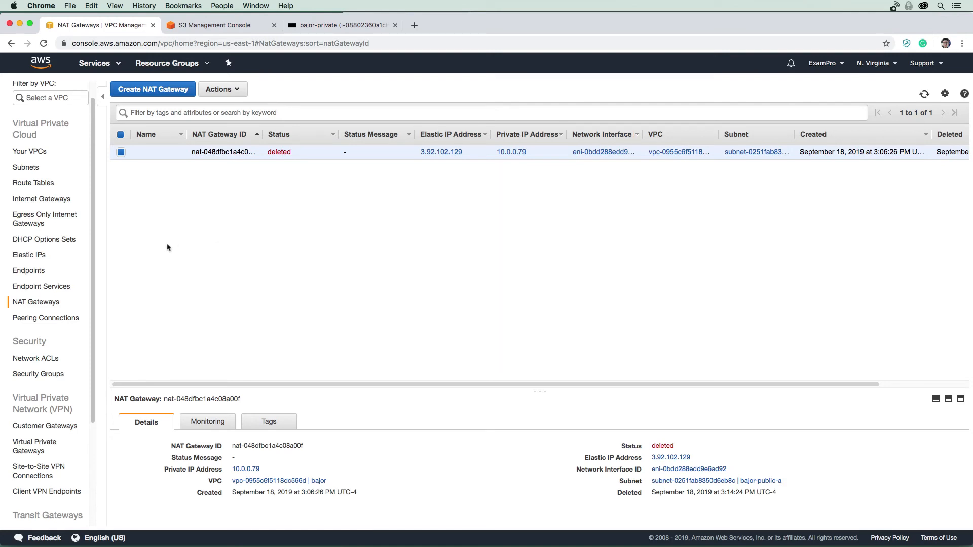
{"action": "mouse_move", "coordinate": [74, 271]}
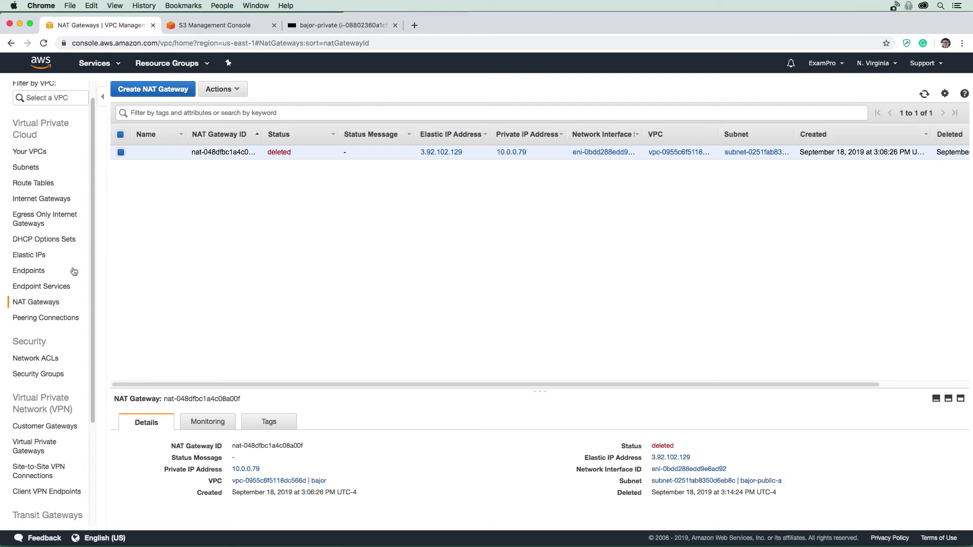
{"action": "mouse_move", "coordinate": [313, 239]}
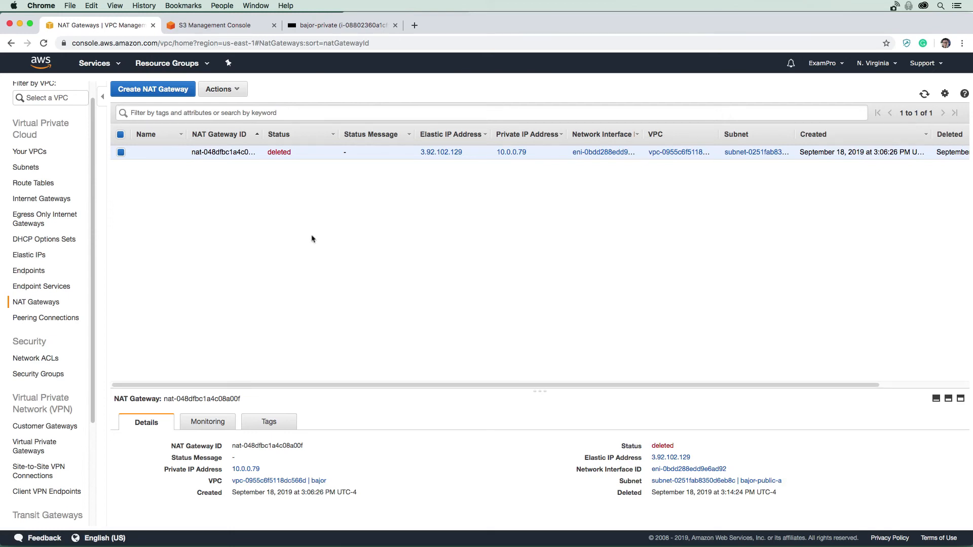
{"action": "mouse_move", "coordinate": [309, 238]}
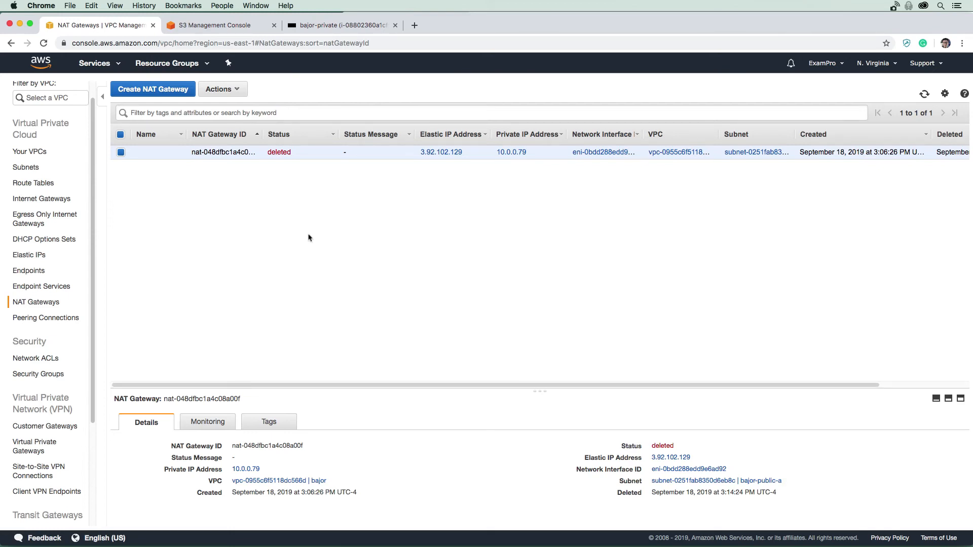
{"action": "mouse_move", "coordinate": [134, 256]}
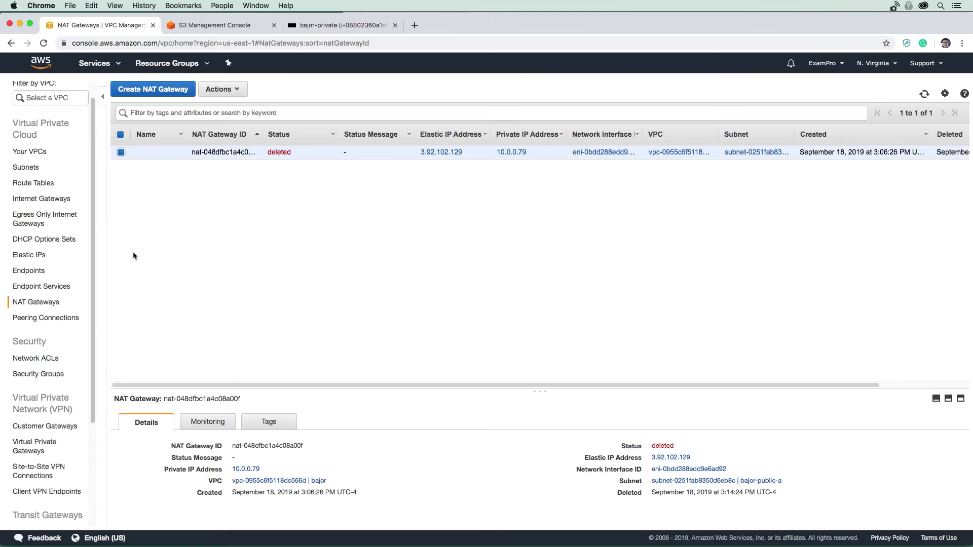
- Begin a VPC endpoint for com.amazonaws.us-east-1.s3 (Gateway) in the bajor VPC
{"action": "left_click", "coordinate": [28, 271]}
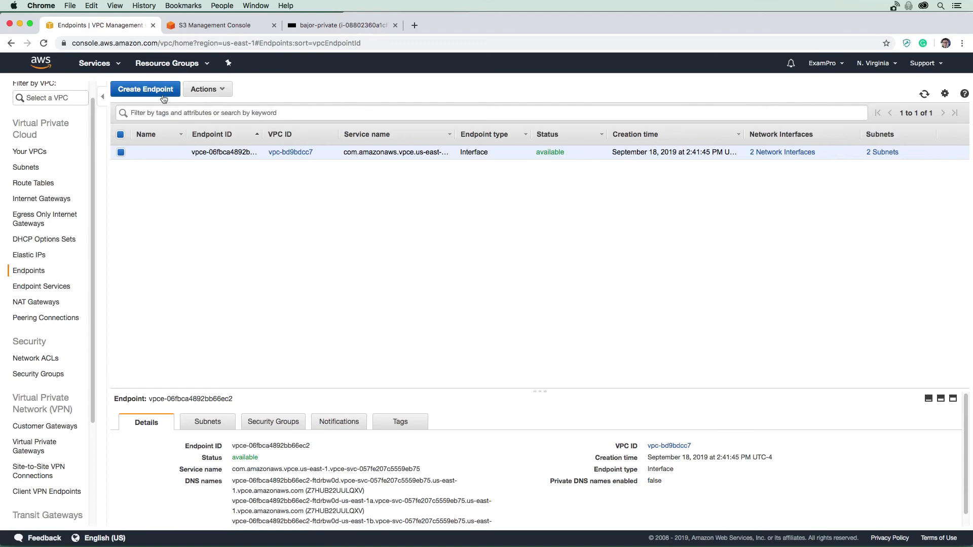
{"action": "left_click", "coordinate": [145, 89]}
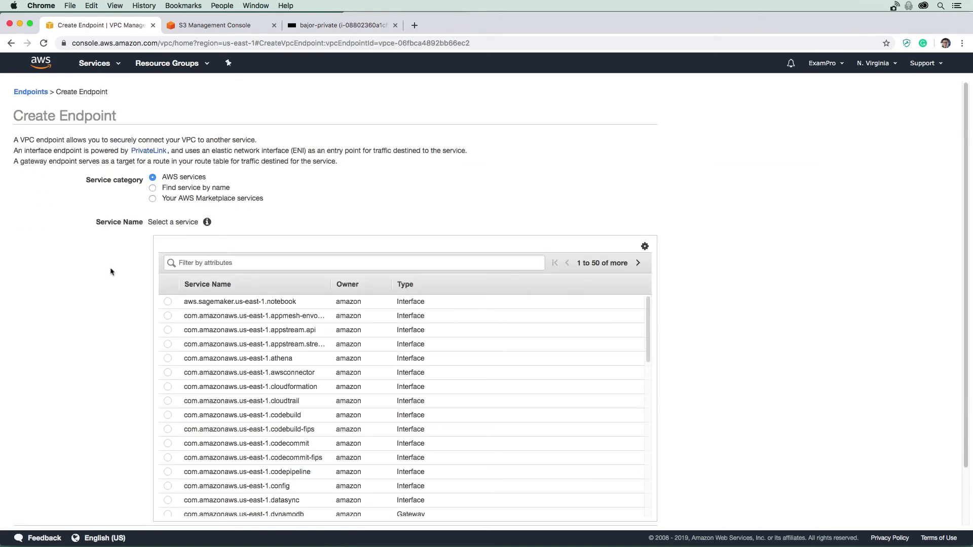
{"action": "scroll", "scroll_direction": "down", "scroll_amount": 3}
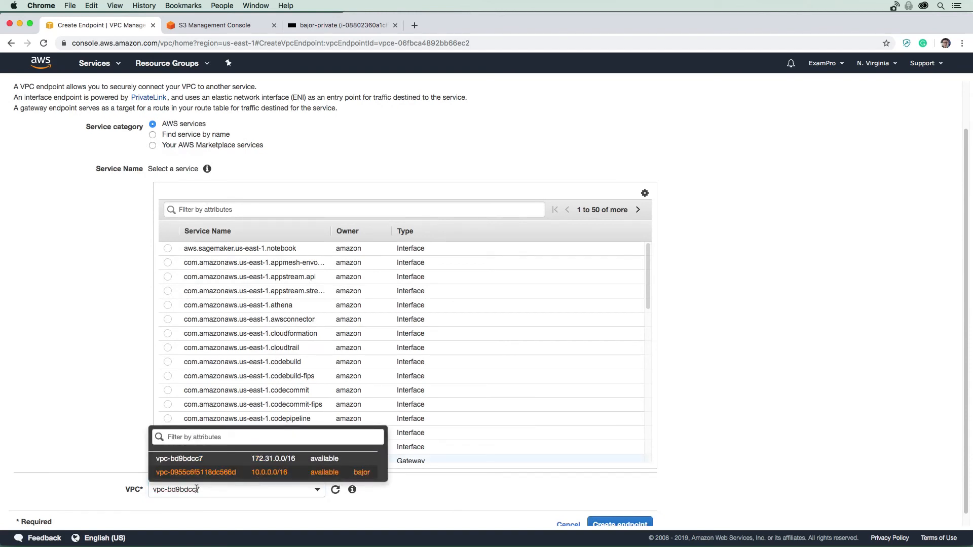
{"action": "left_click", "coordinate": [195, 473]}
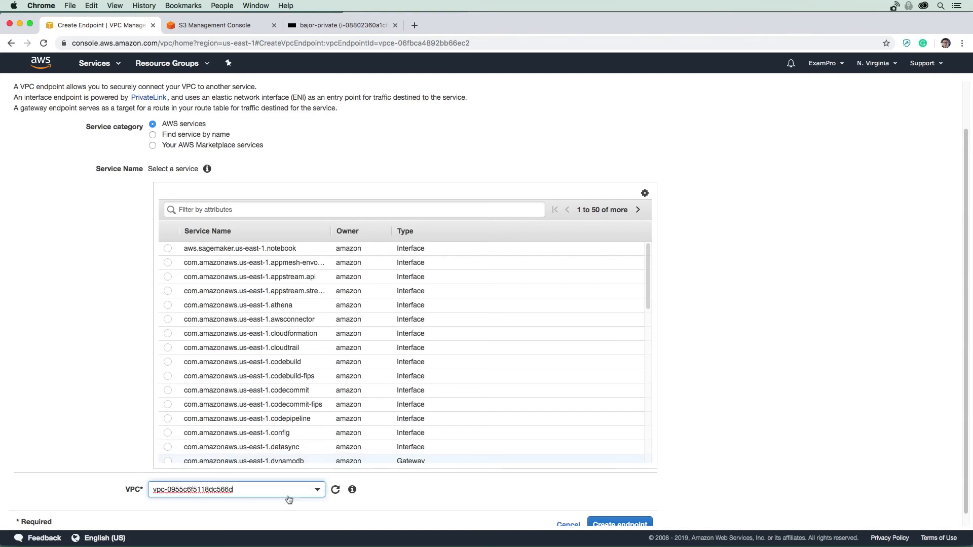
{"action": "scroll", "scroll_direction": "down", "scroll_amount": 3}
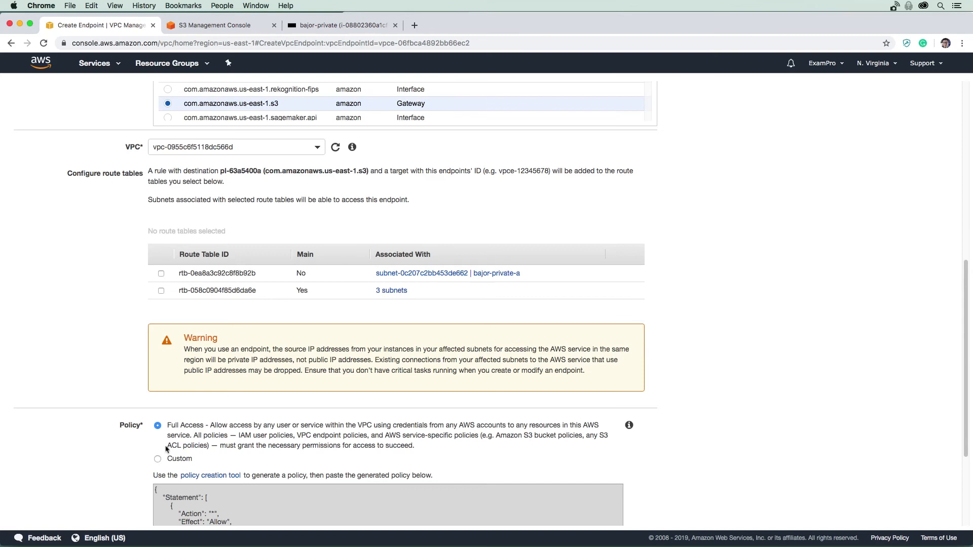
{"action": "mouse_move", "coordinate": [135, 359]}
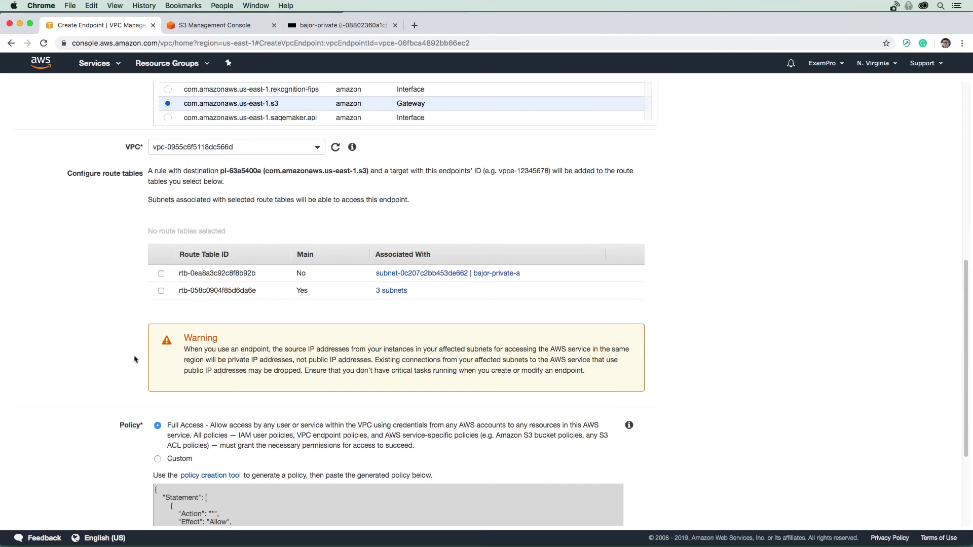
{"action": "scroll", "scroll_direction": "down", "scroll_amount": 3}
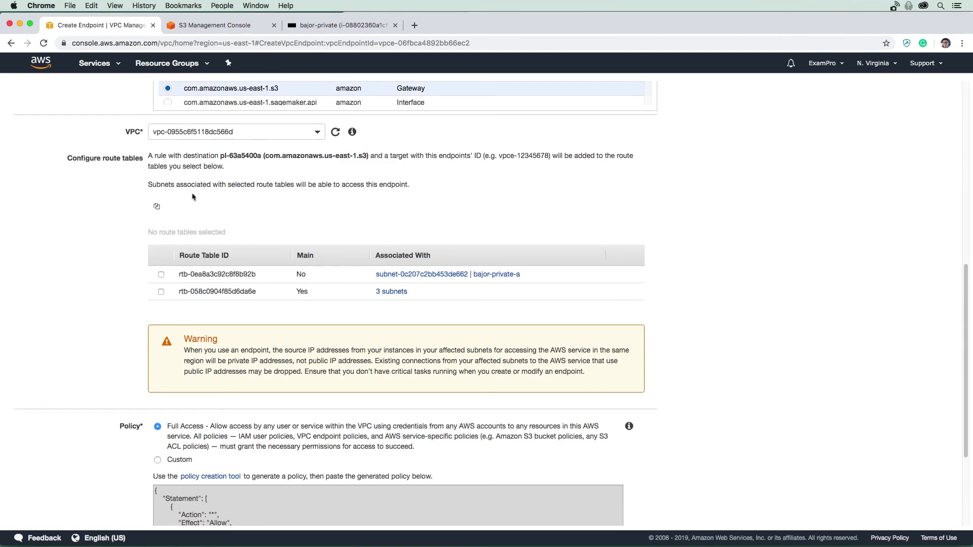
{"action": "mouse_move", "coordinate": [248, 267]}
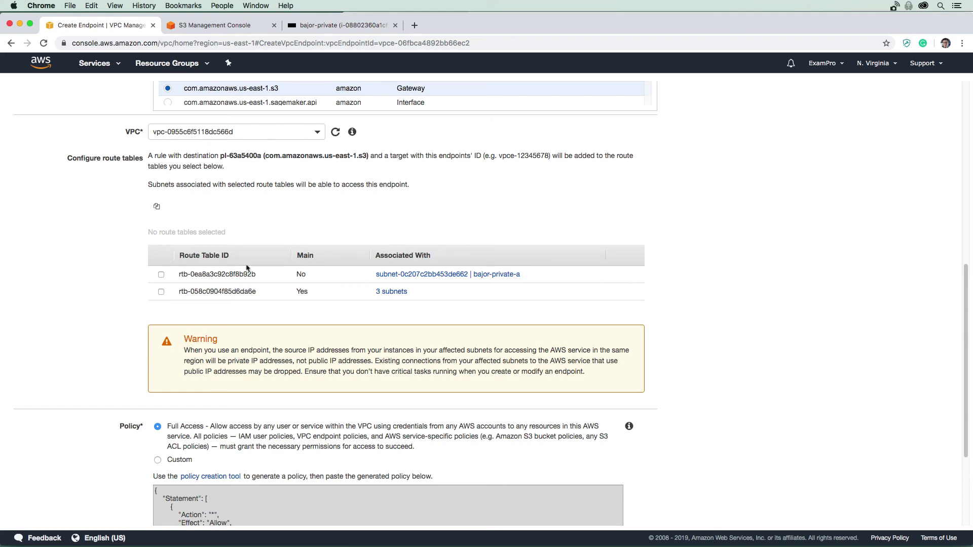
- Attach route table rtb-0ea8a3c92c8f8b92b with Full Access policy and create endpoint vpce-0f36d779fb218ea44
{"action": "scroll", "scroll_direction": "down", "scroll_amount": 3}
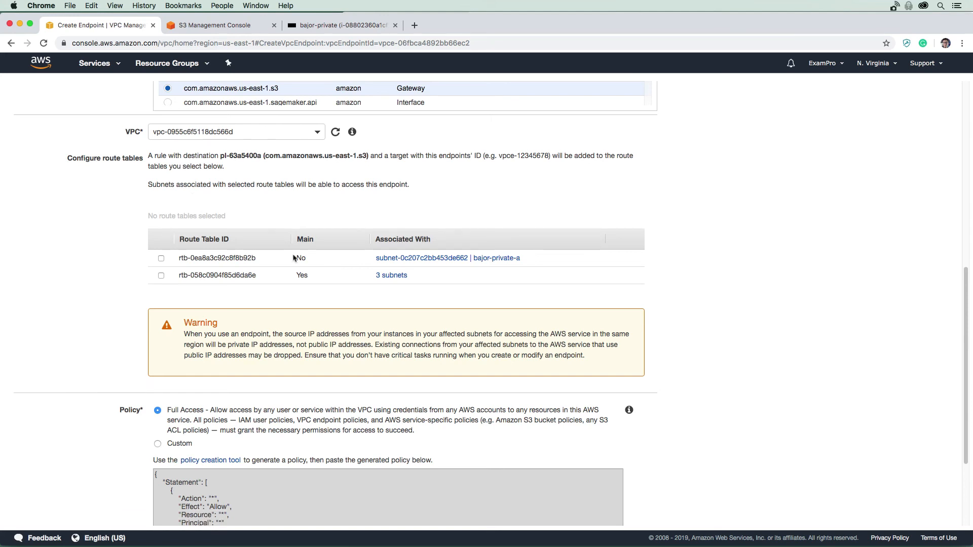
{"action": "left_click", "coordinate": [161, 259]}
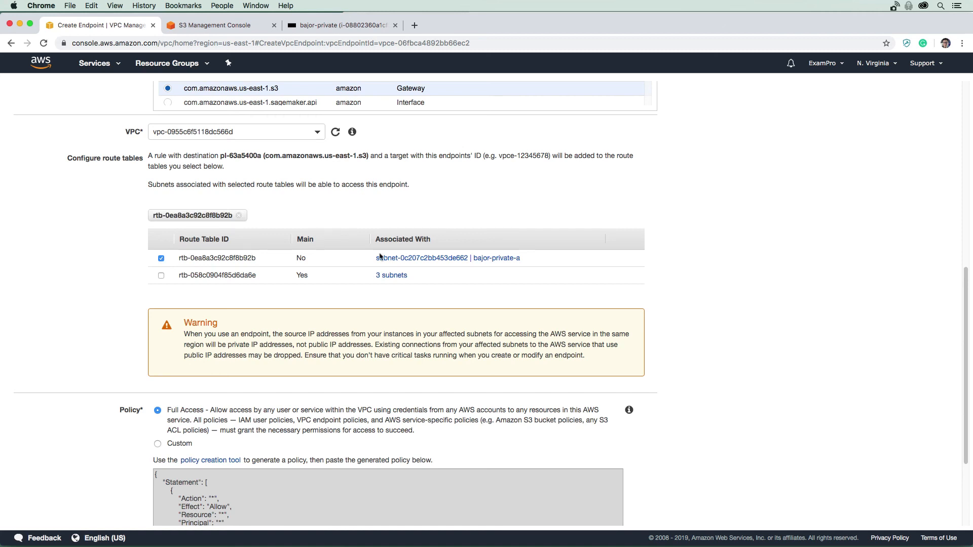
{"action": "scroll", "scroll_direction": "down", "scroll_amount": 3}
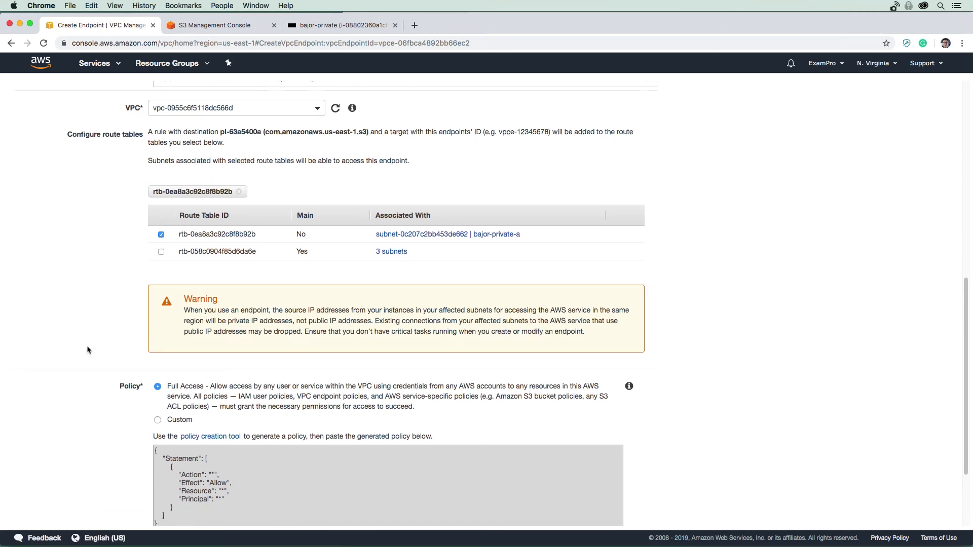
{"action": "scroll", "scroll_direction": "down", "scroll_amount": 3}
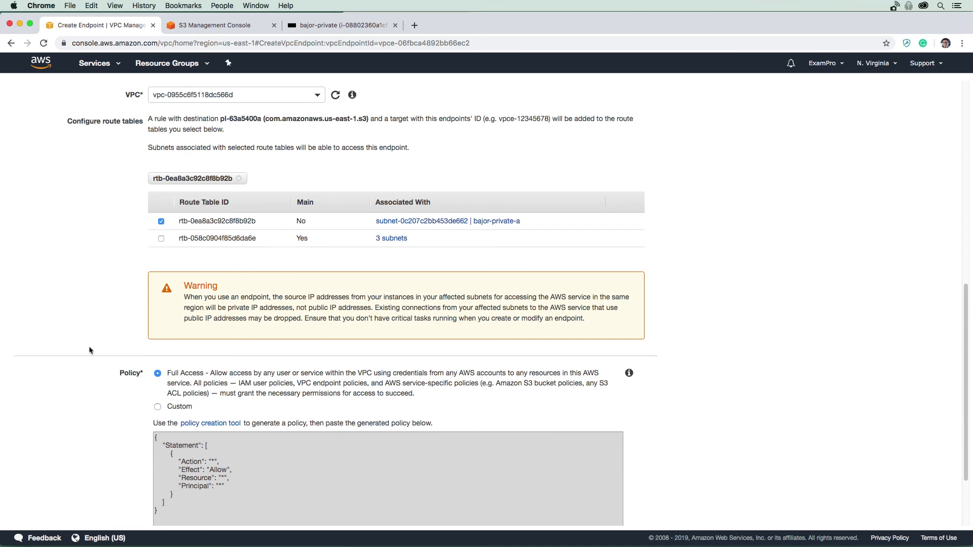
{"action": "scroll", "scroll_direction": "down", "scroll_amount": 3}
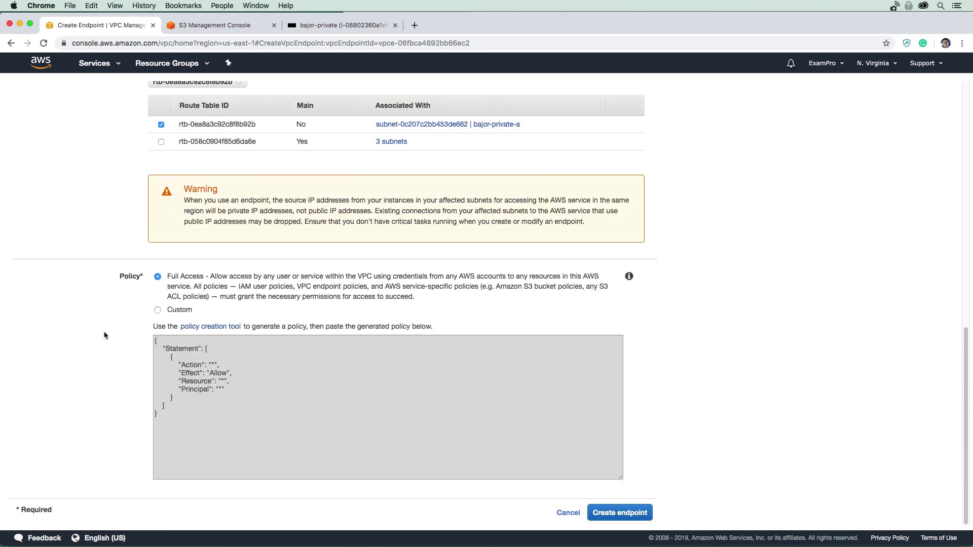
{"action": "mouse_move", "coordinate": [359, 309]}
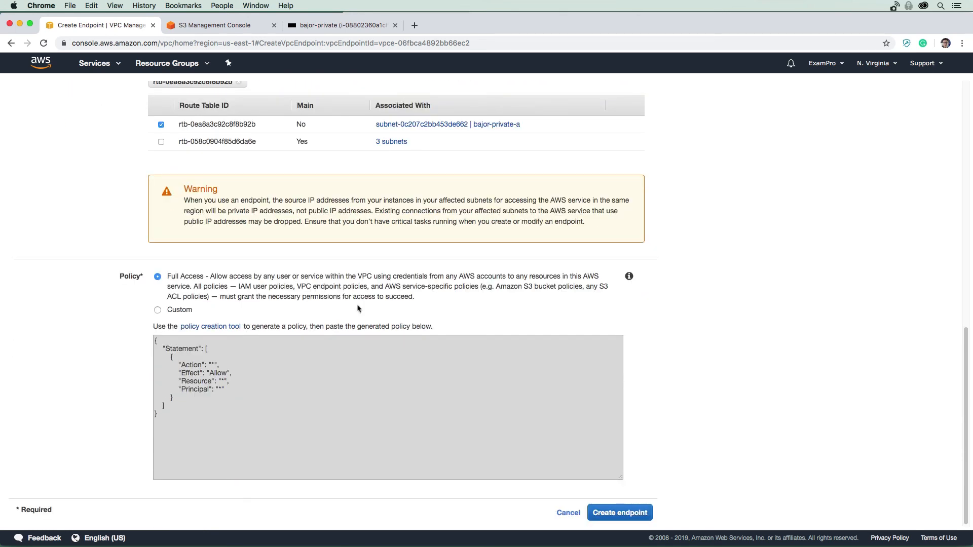
{"action": "left_click", "coordinate": [619, 513]}
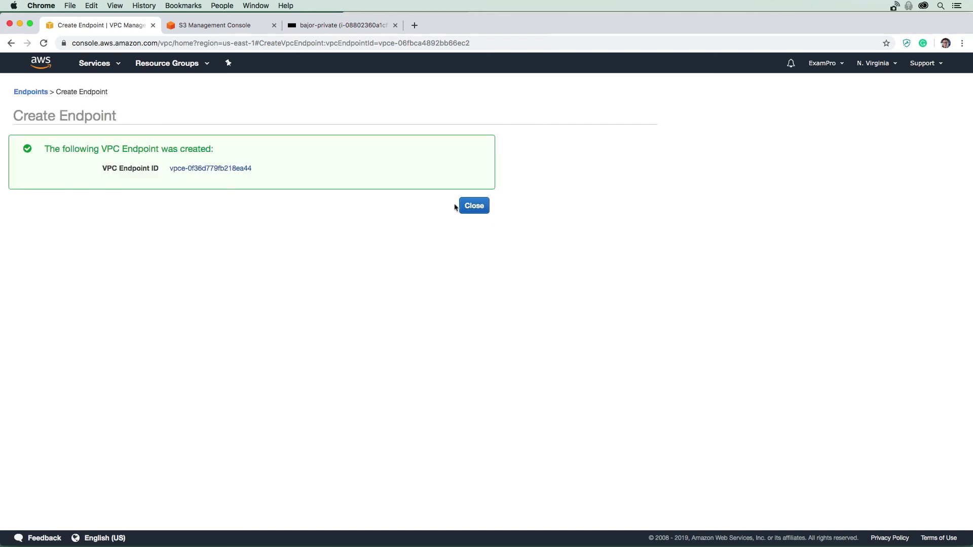
- Close the confirmation, verify the S3 endpoint is available, and return to the instance terminal
{"action": "left_click", "coordinate": [474, 206]}
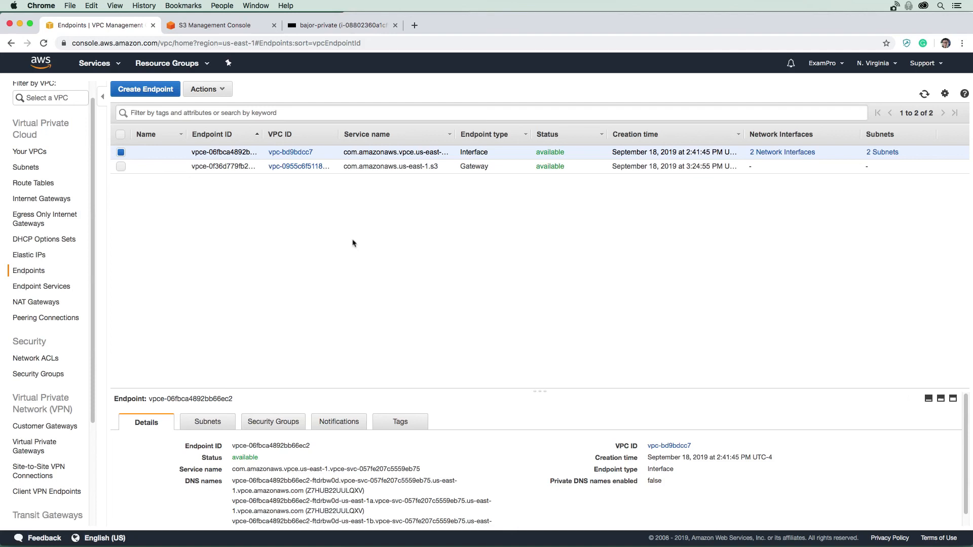
{"action": "mouse_move", "coordinate": [433, 214]}
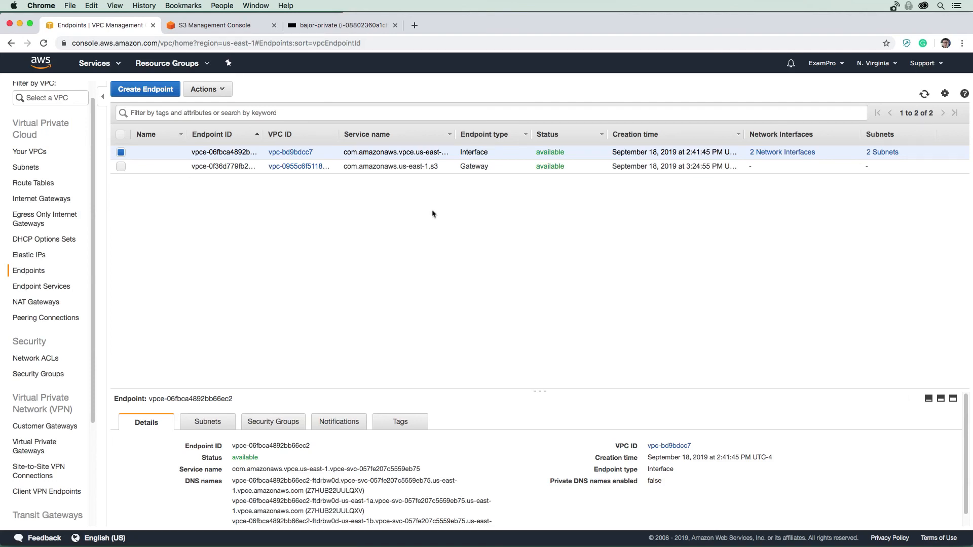
{"action": "mouse_move", "coordinate": [484, 152]}
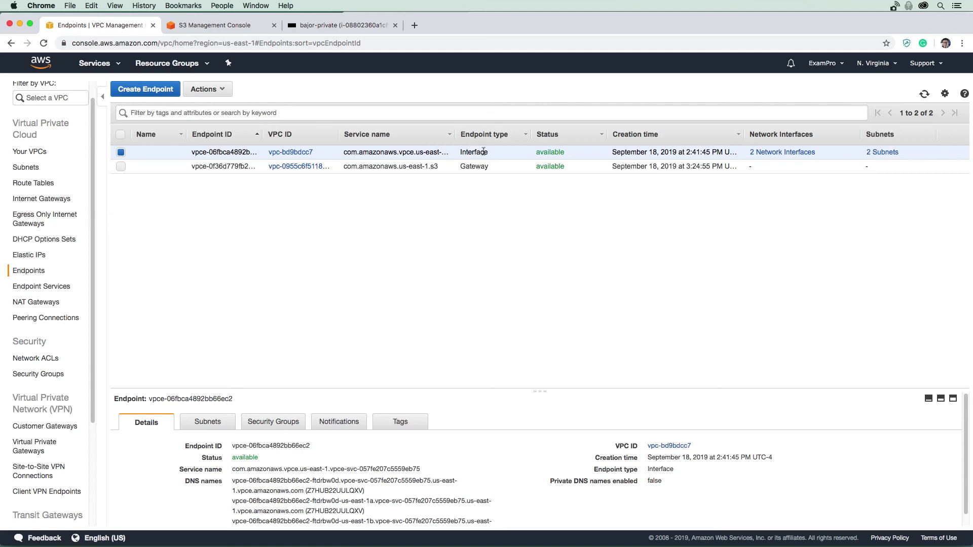
{"action": "mouse_move", "coordinate": [327, 63]}
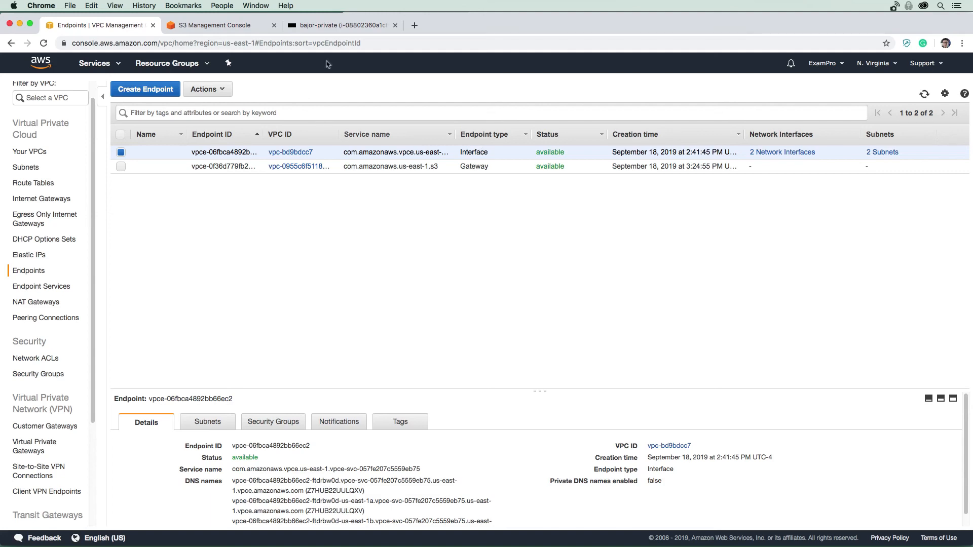
{"action": "left_click", "coordinate": [338, 24]}
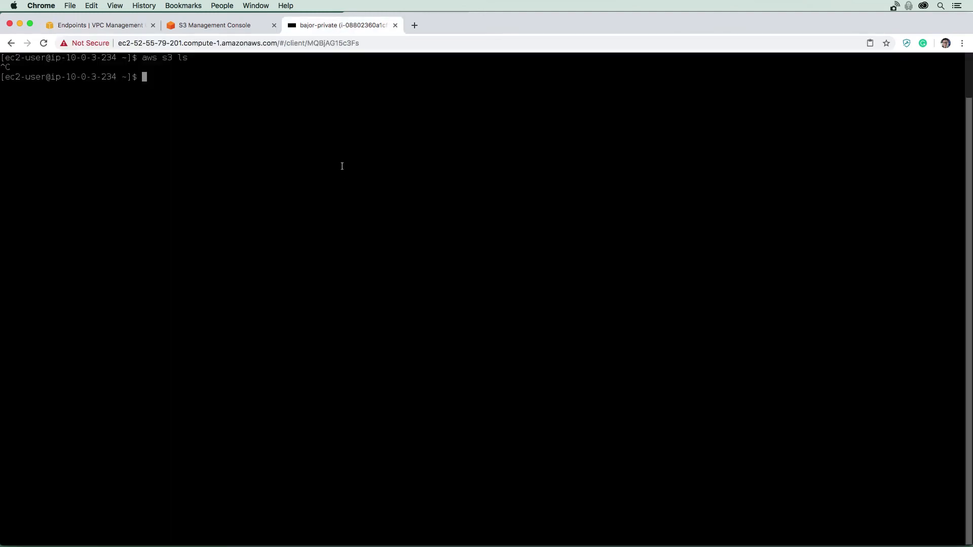
{"action": "mouse_move", "coordinate": [344, 146]}
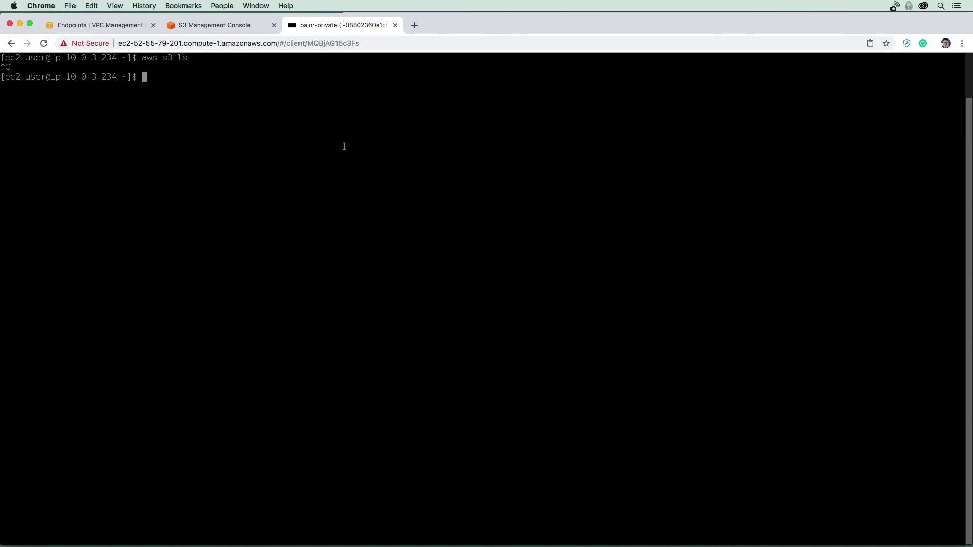